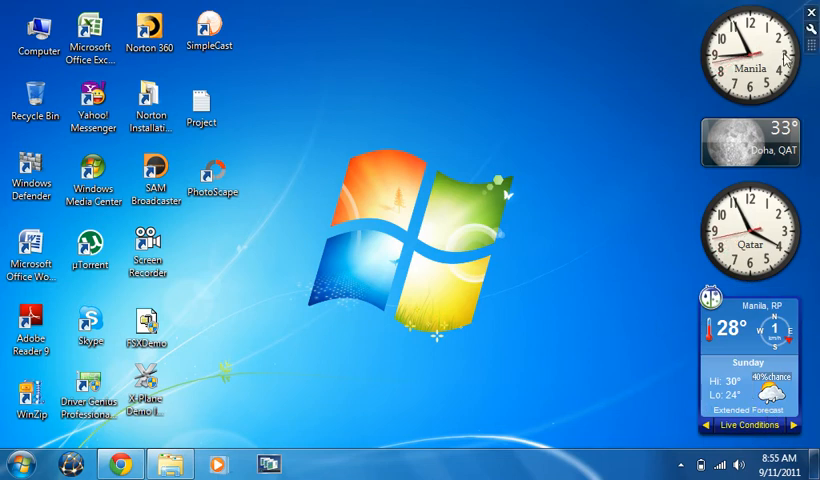
mouse_move(543, 280)
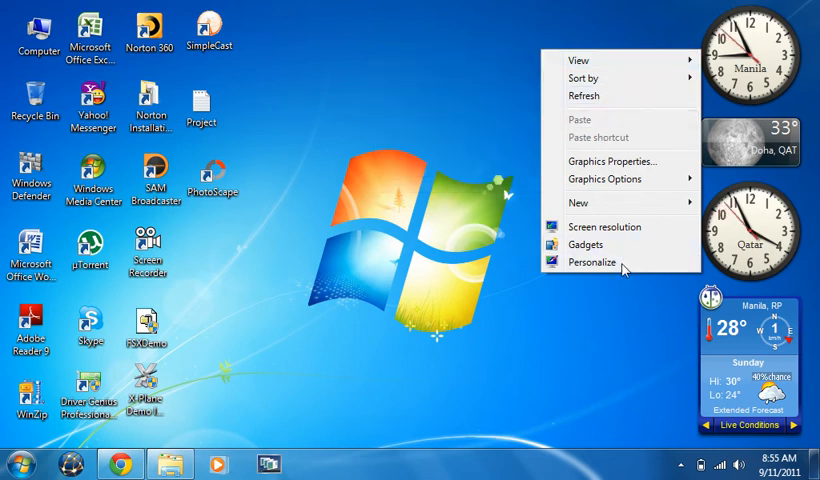
mouse_move(578, 203)
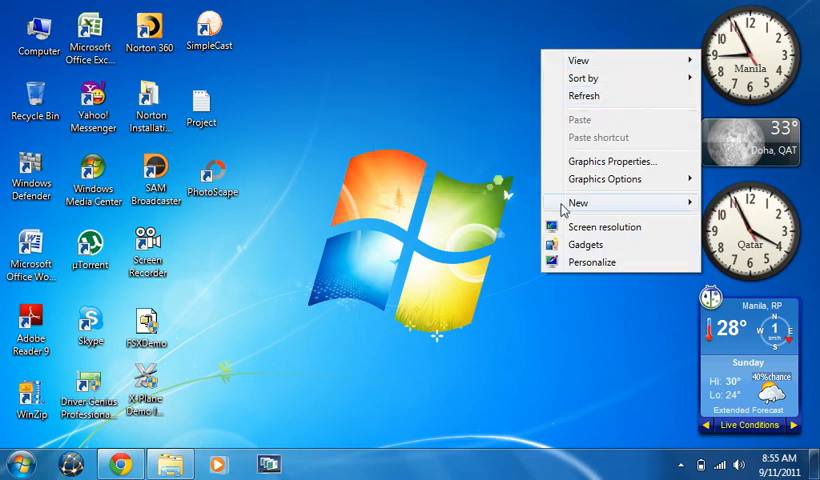
mouse_move(585, 78)
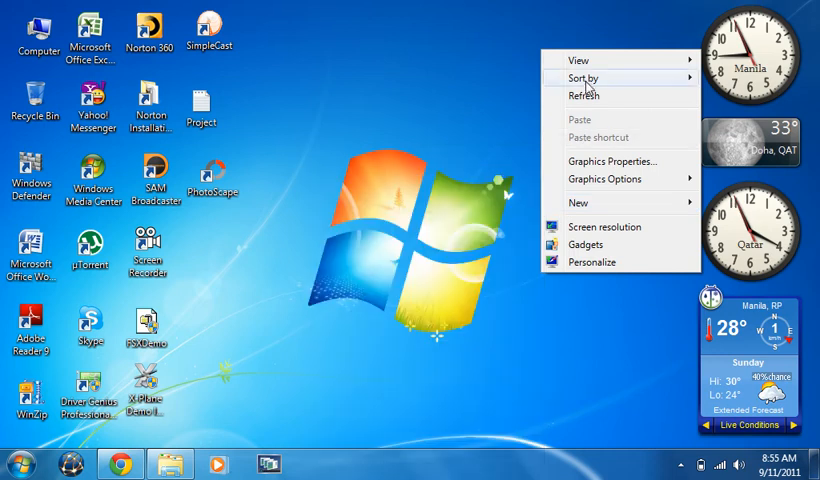
mouse_move(578, 59)
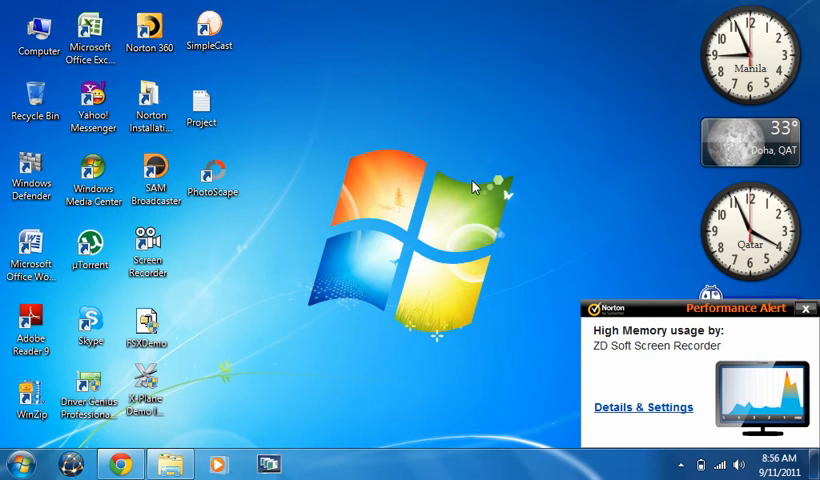
Step: Remove the clock and weather gadgets by ending the sidebar process and closing Task Manager
left_click(806, 308)
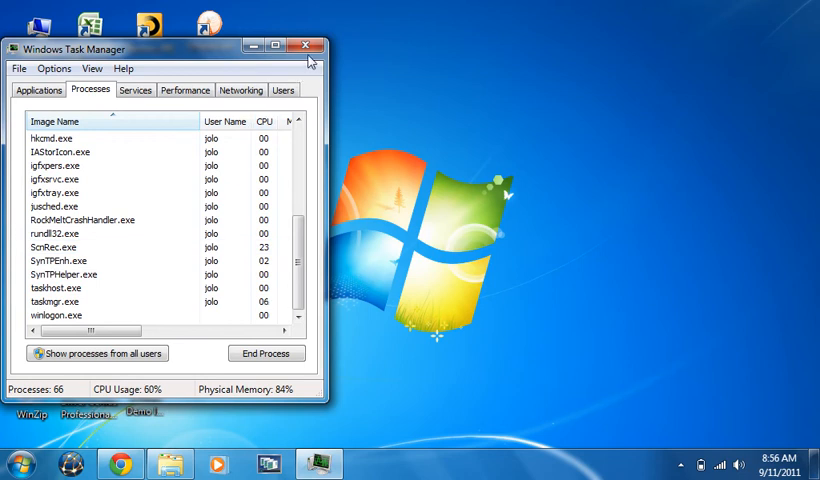
left_click(307, 48)
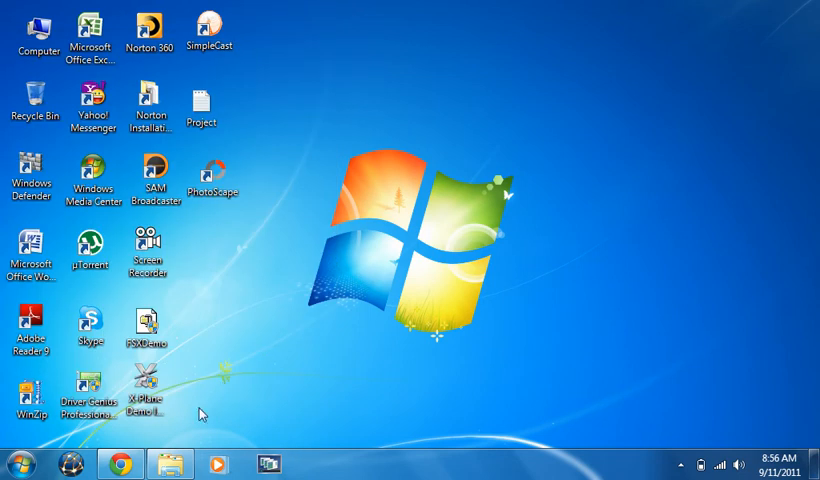
left_click(120, 464)
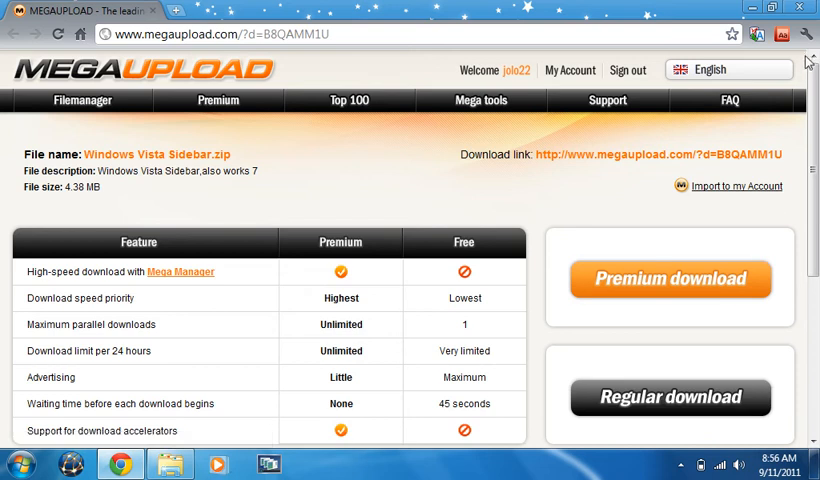
mouse_move(670, 397)
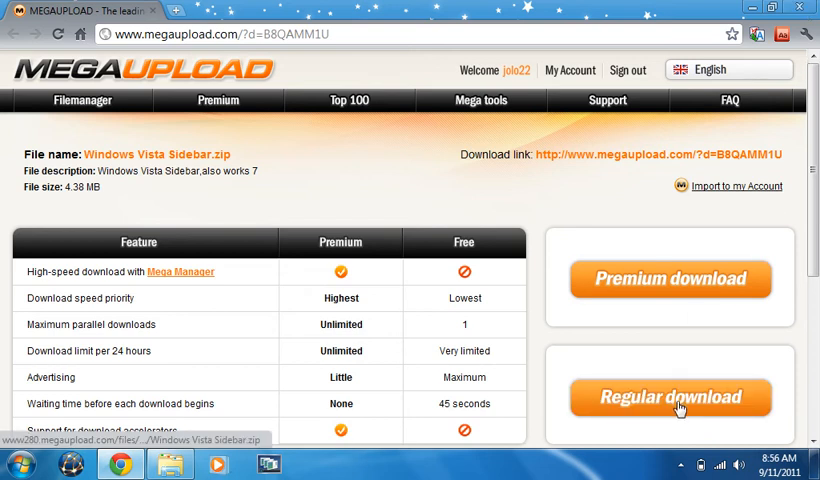
Step: Start the free Regular download of Windows Vista Sidebar.zip from Megaupload and check the downloads list
left_click(669, 397)
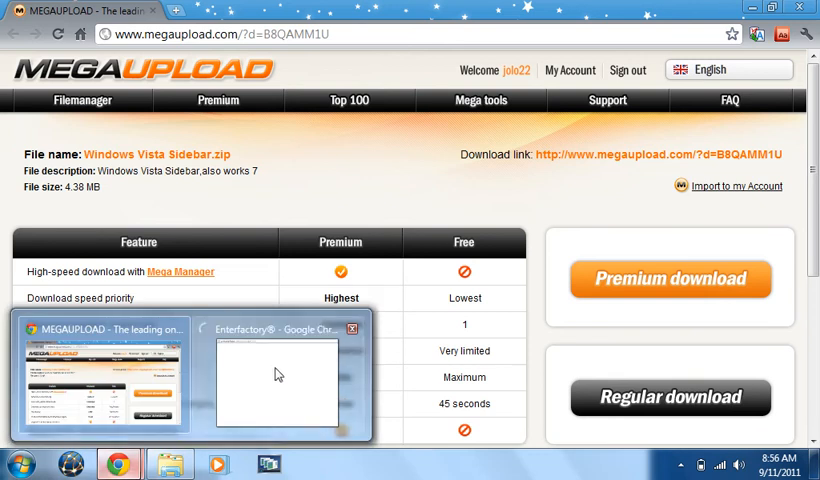
left_click(351, 328)
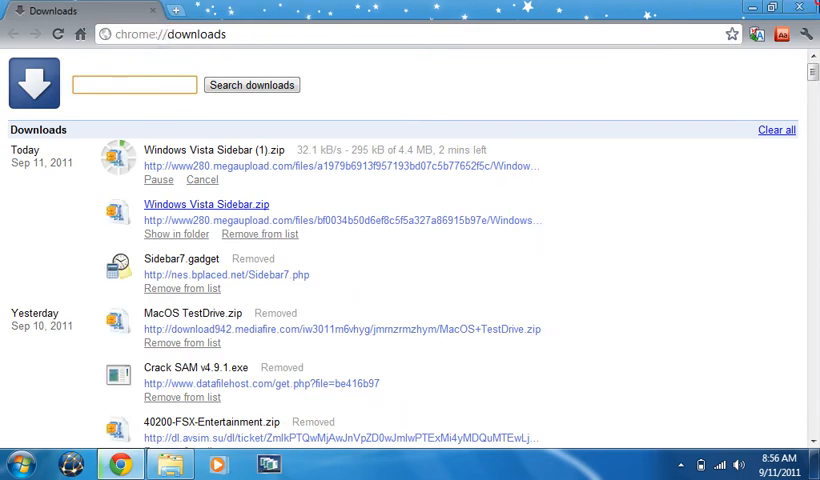
left_click(800, 8)
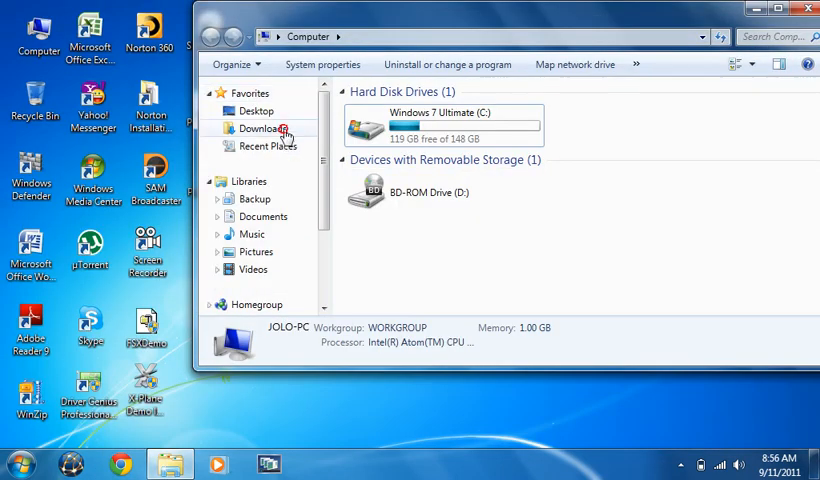
Step: Delete the old Windows Vista Sidebar folder from Downloads, keeping the zip archive
left_click(262, 128)
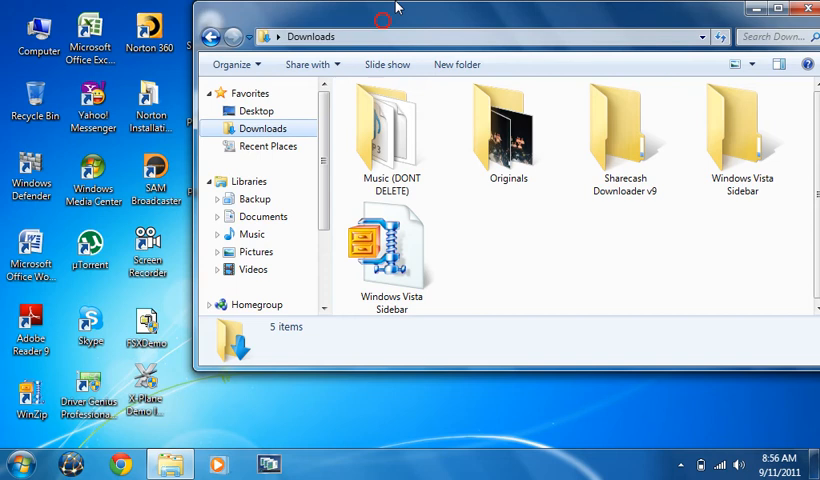
left_click(775, 8)
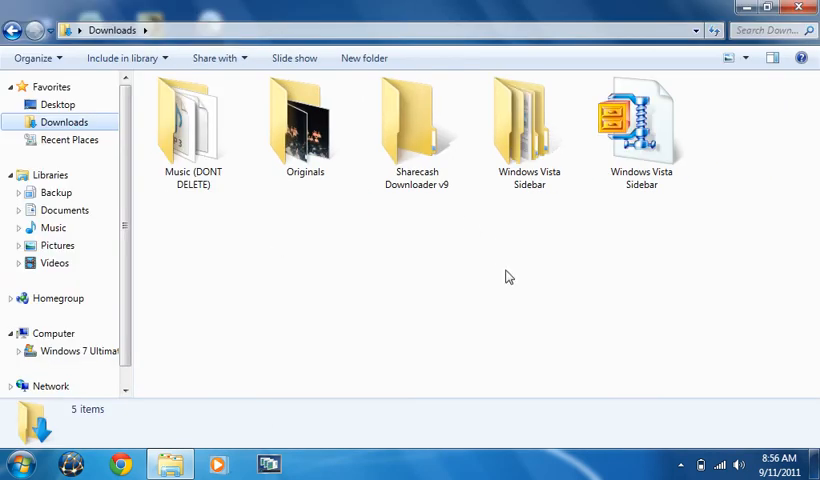
double_click(528, 120)
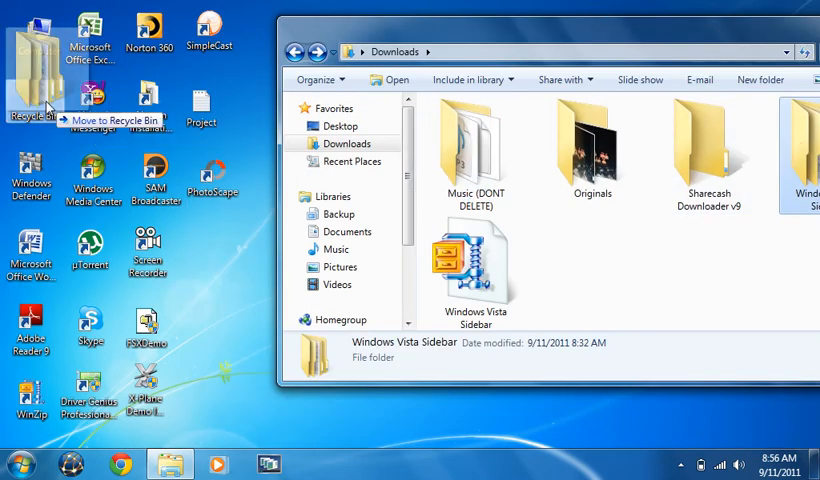
right_click(35, 90)
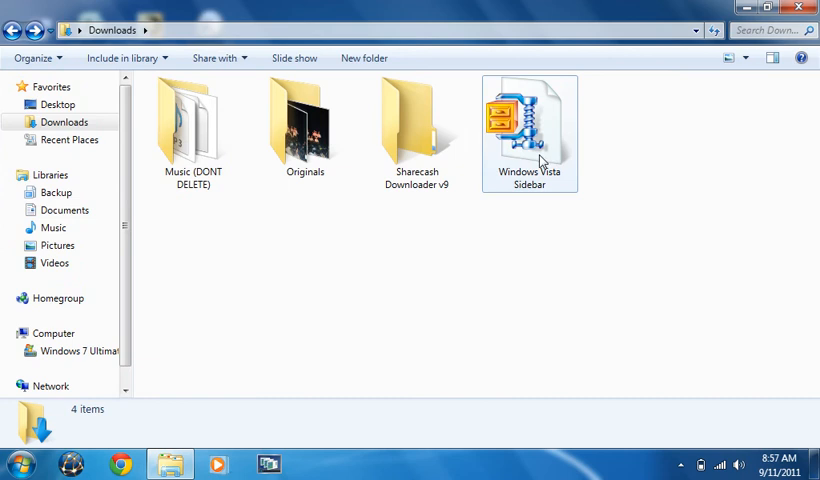
right_click(530, 133)
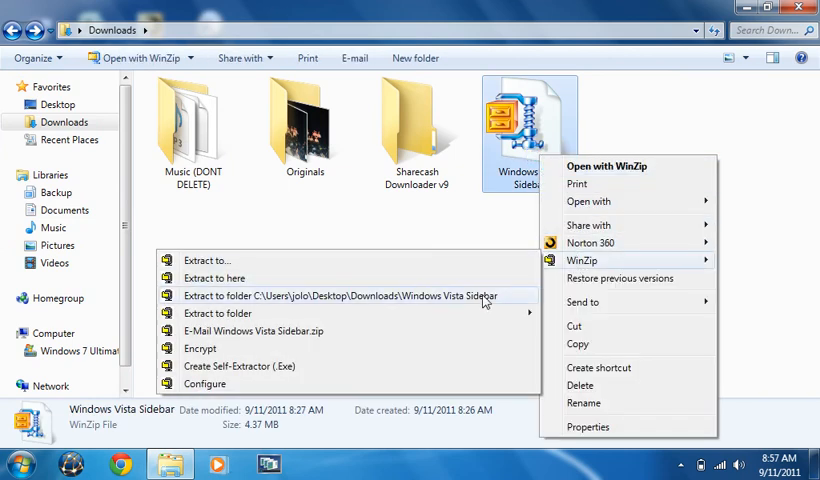
Step: Extract Windows Vista Sidebar.zip with WinZip into Downloads\Windows Vista Sidebar and open that folder
left_click(349, 296)
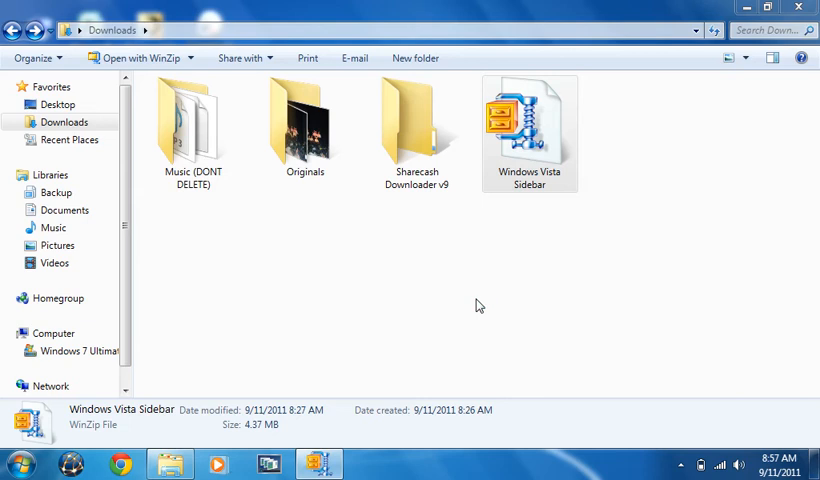
double_click(530, 120)
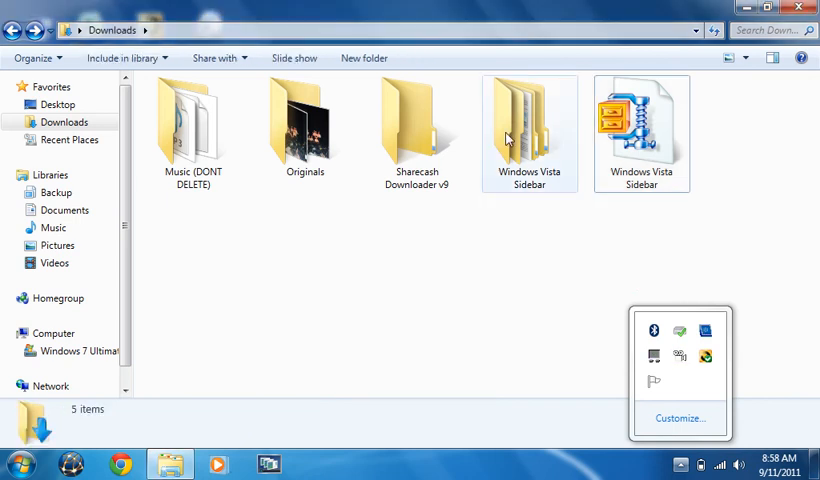
double_click(529, 120)
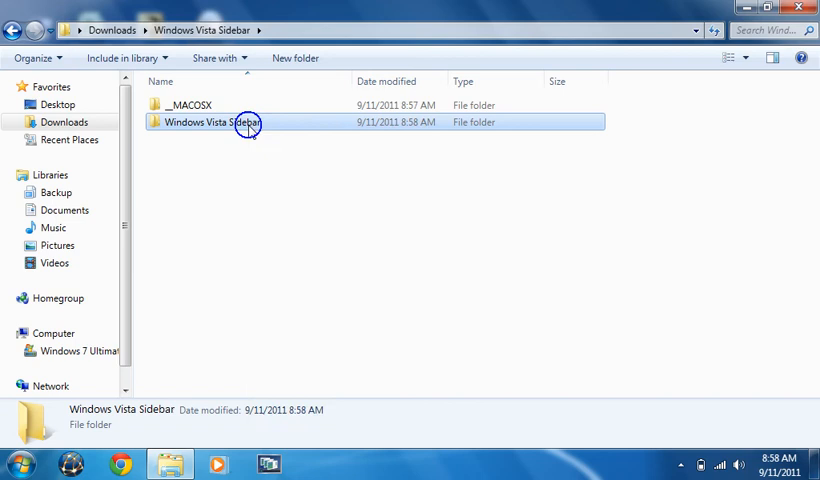
Step: Select the extracted __MACOSX and Windows Vista Sidebar folders, then go to the C: drive root
right_click(212, 122)
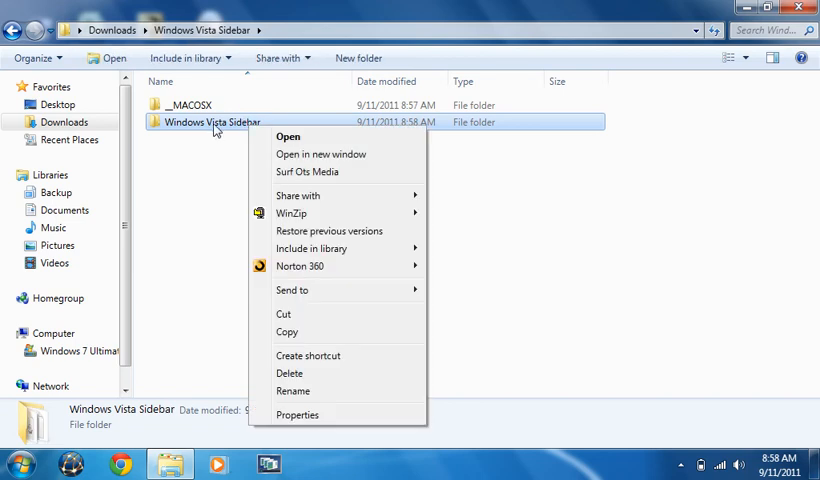
mouse_move(491, 321)
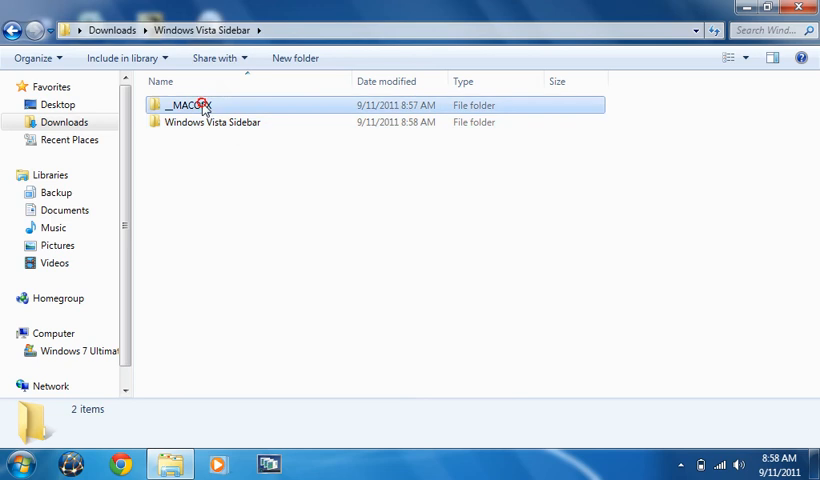
left_click(190, 104)
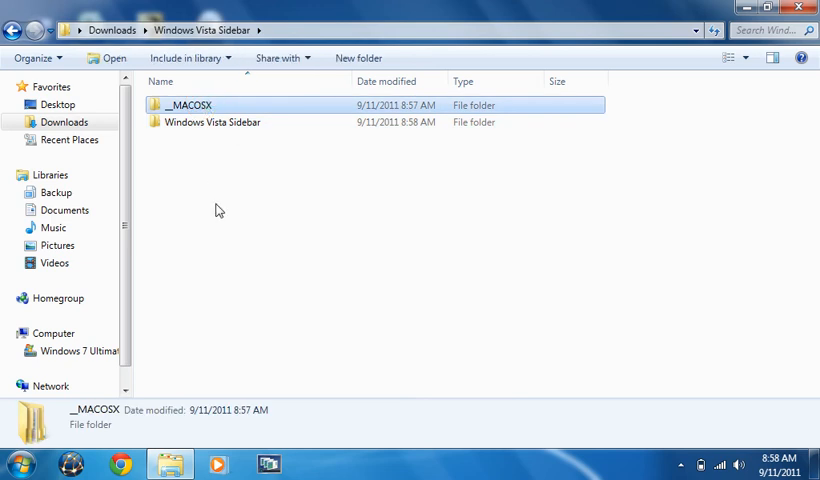
left_click(232, 122)
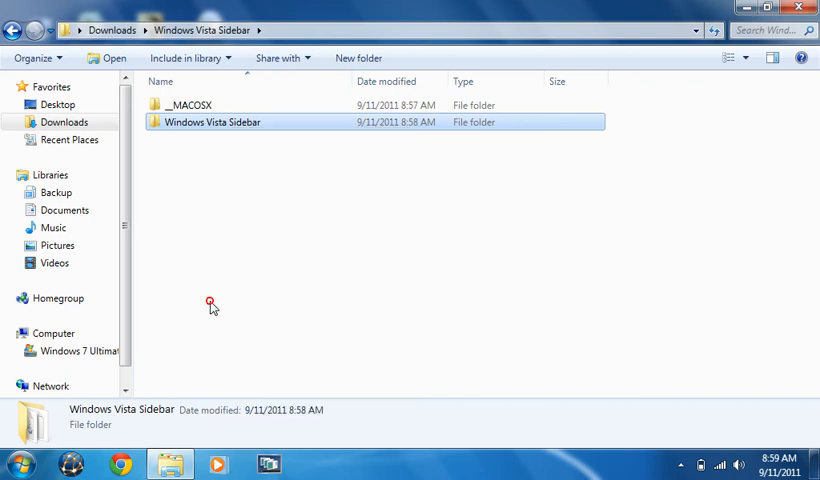
left_click(75, 350)
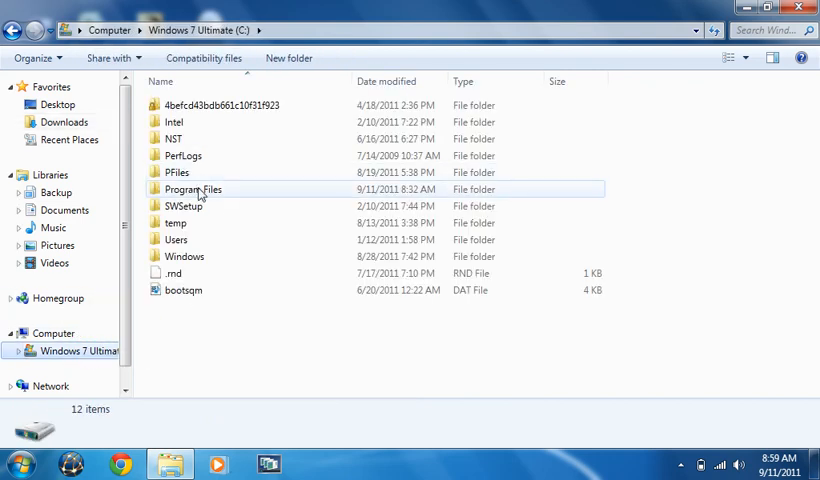
Step: Run sidebar.exe from Program Files\Windows Vista Sidebar, accepting the unverified-publisher security warning
double_click(192, 189)
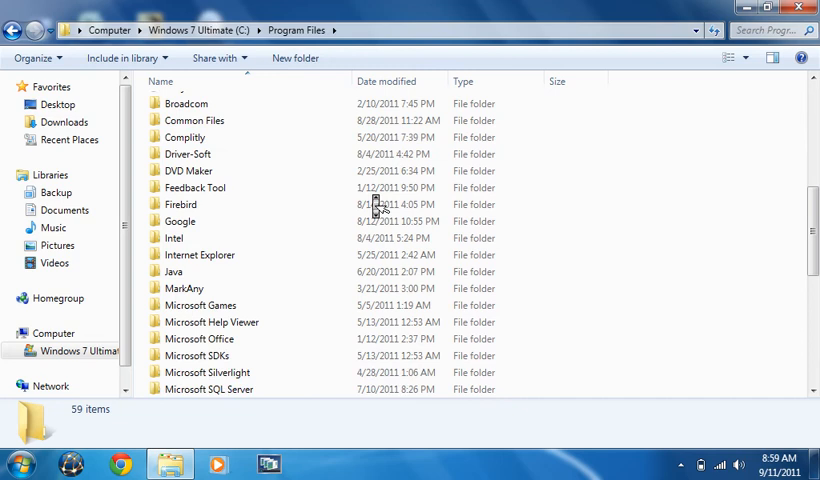
scroll("down", 3)
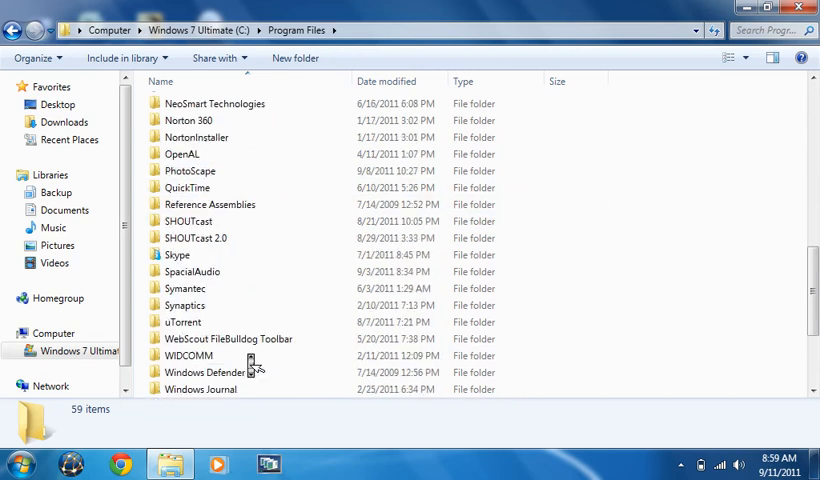
scroll("down", 3)
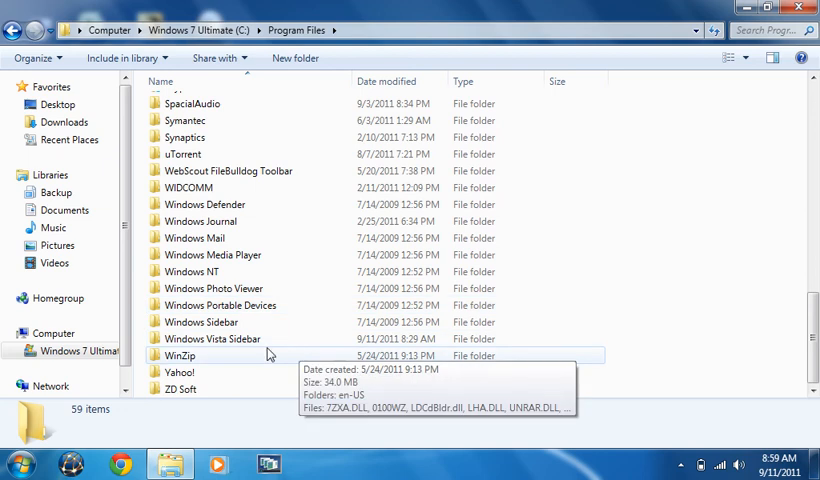
left_click(213, 338)
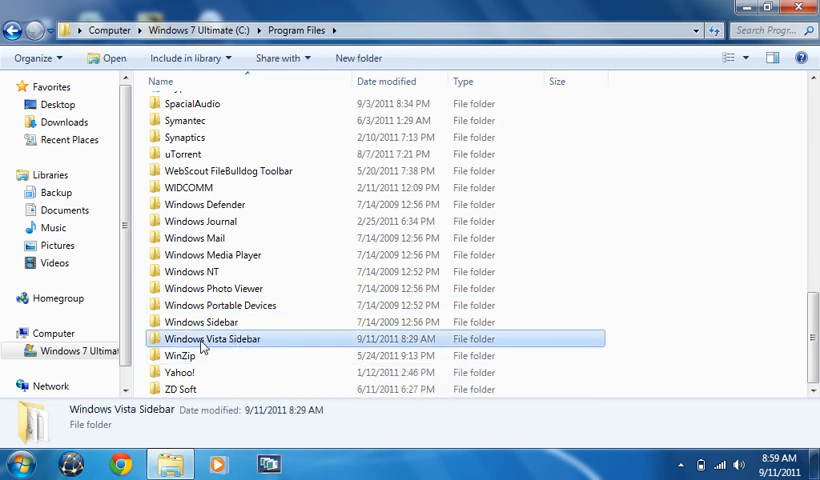
double_click(212, 338)
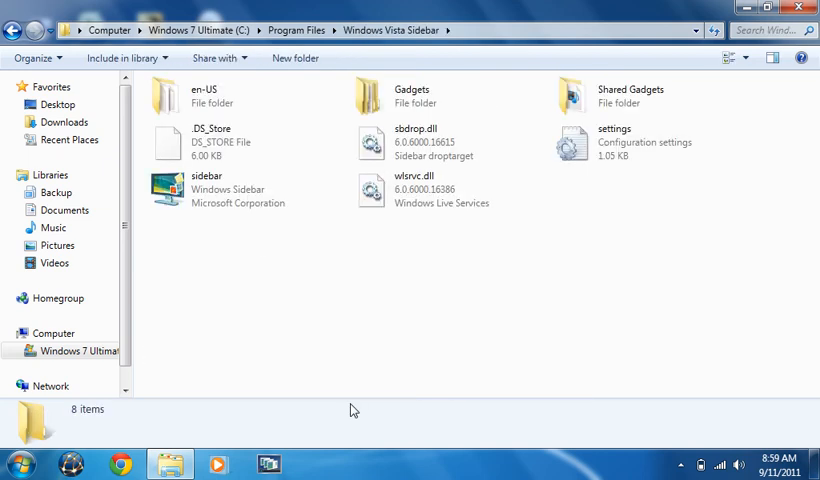
left_click(210, 189)
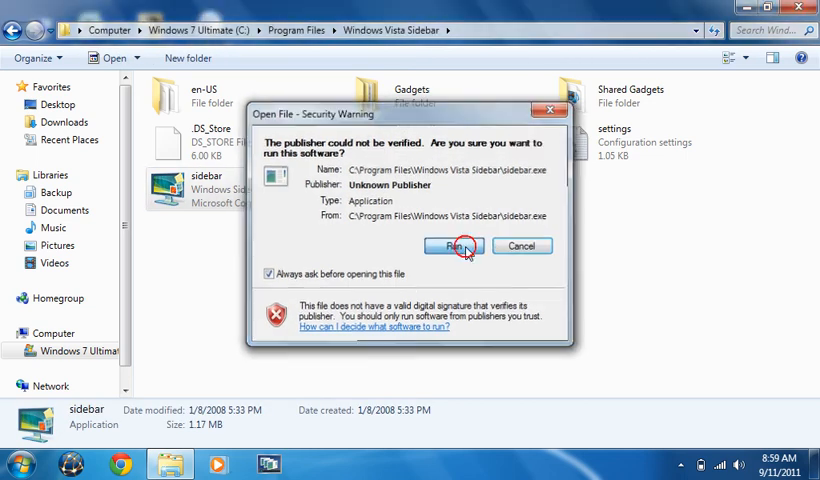
left_click(453, 246)
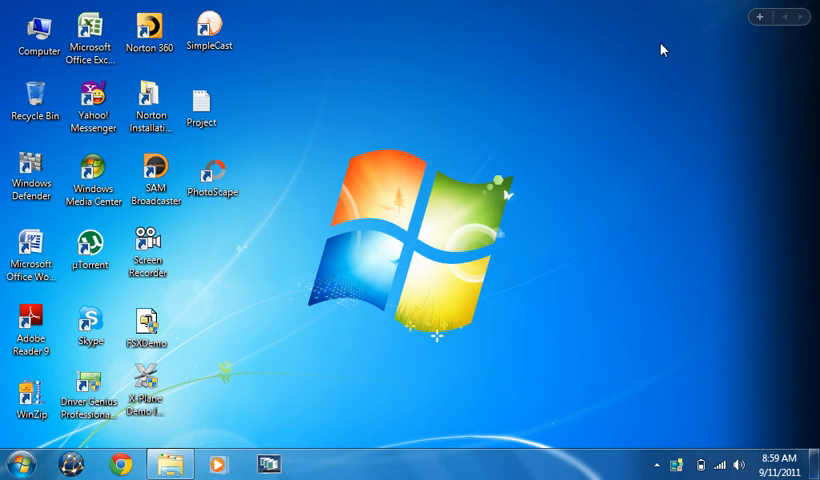
mouse_move(683, 60)
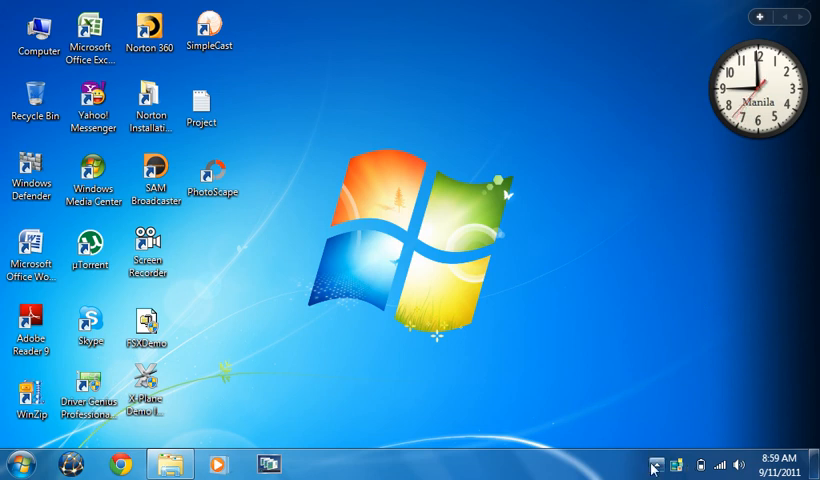
Step: Show the hidden notification area icons with the Manila clock gadget on the desktop
left_click(652, 465)
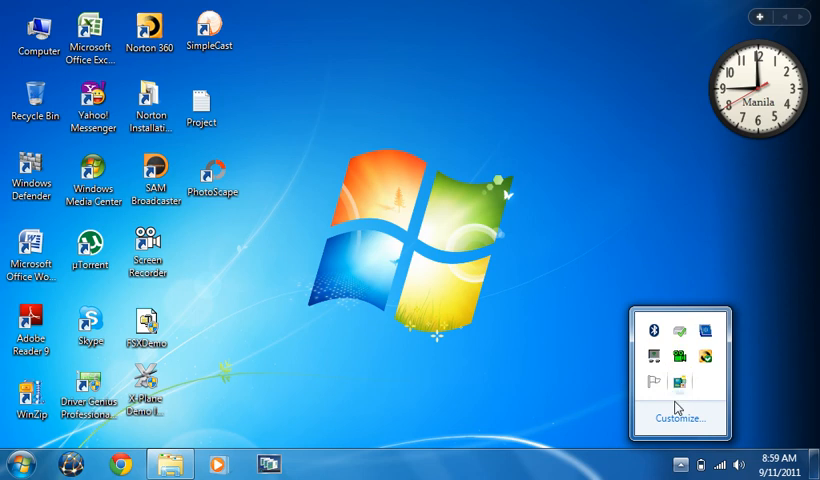
mouse_move(686, 384)
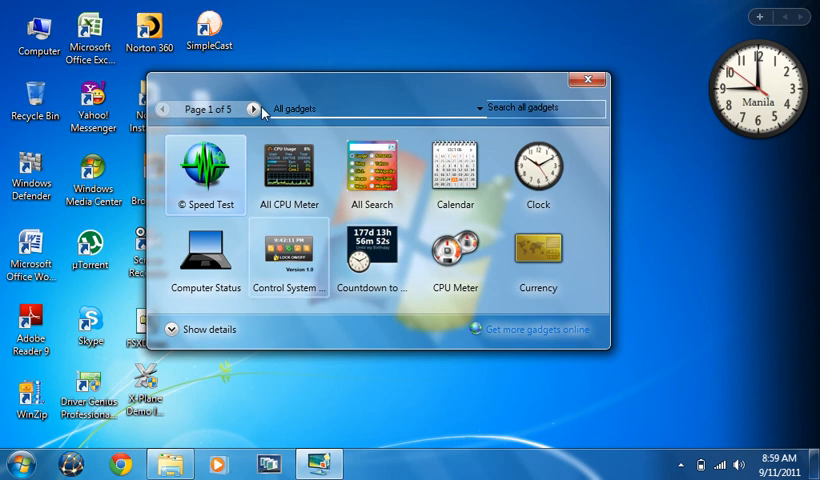
Step: Page through the gadget gallery to page 4, try its search box, then close the gallery
left_click(254, 108)
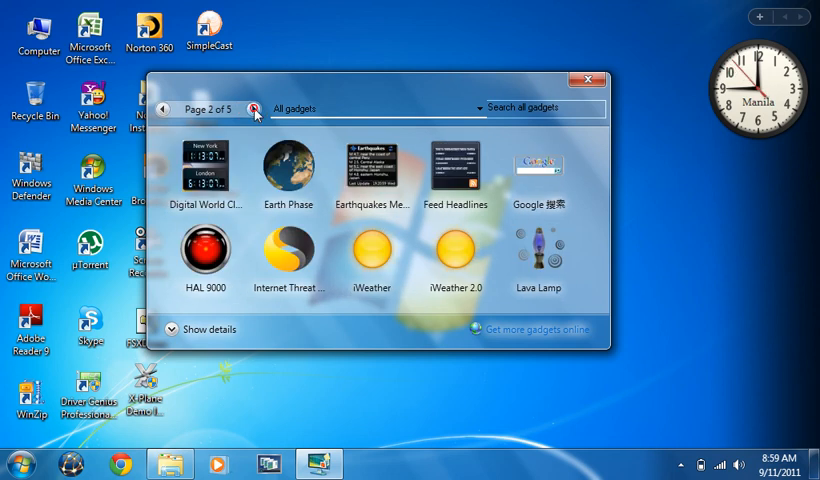
left_click(258, 108)
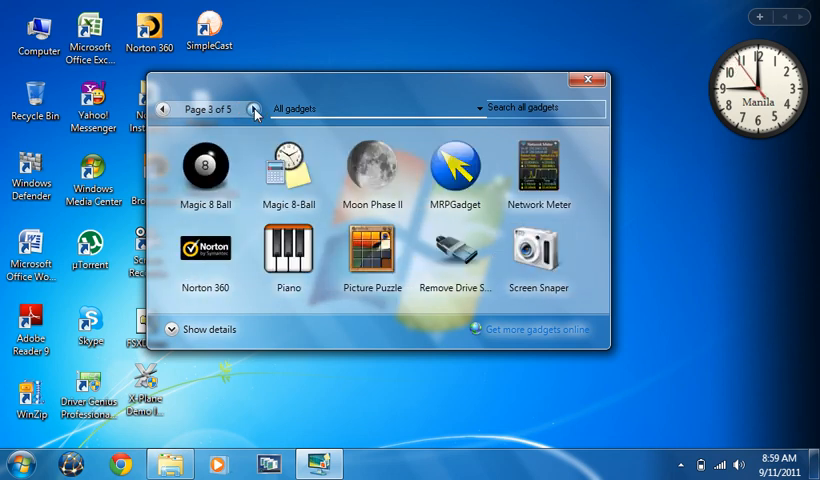
left_click(254, 108)
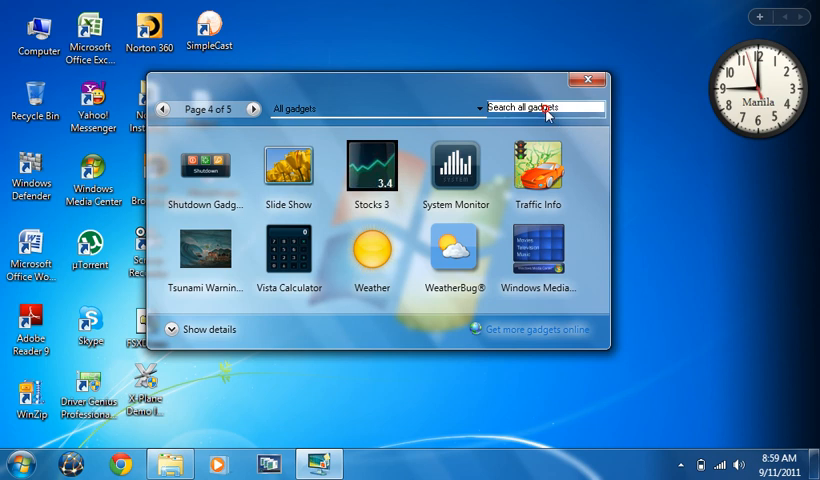
left_click(545, 107)
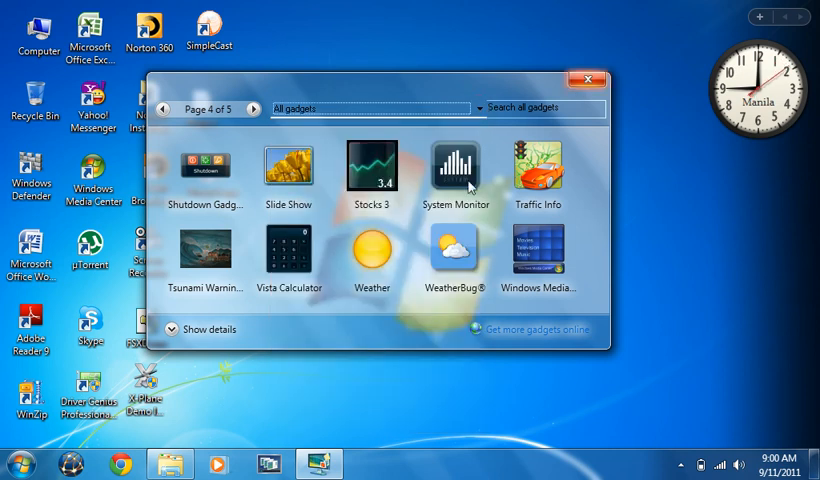
left_click(586, 79)
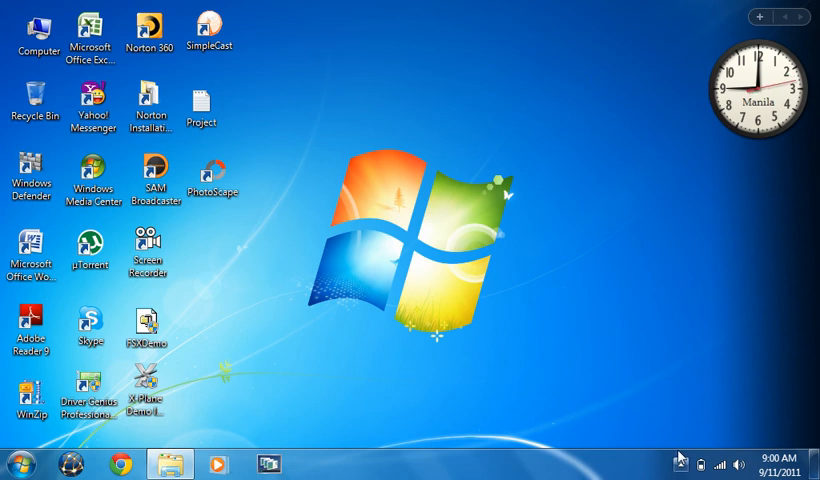
mouse_move(679, 464)
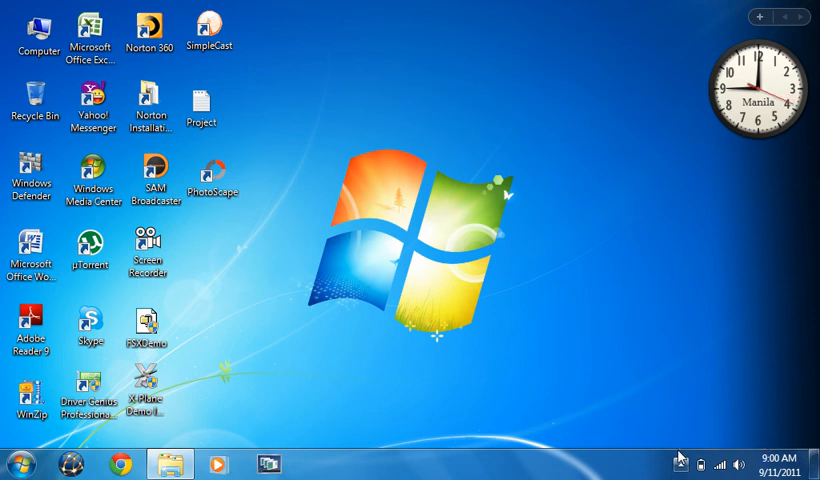
Step: Open the taskbar context menu from beside the notification area
right_click(680, 465)
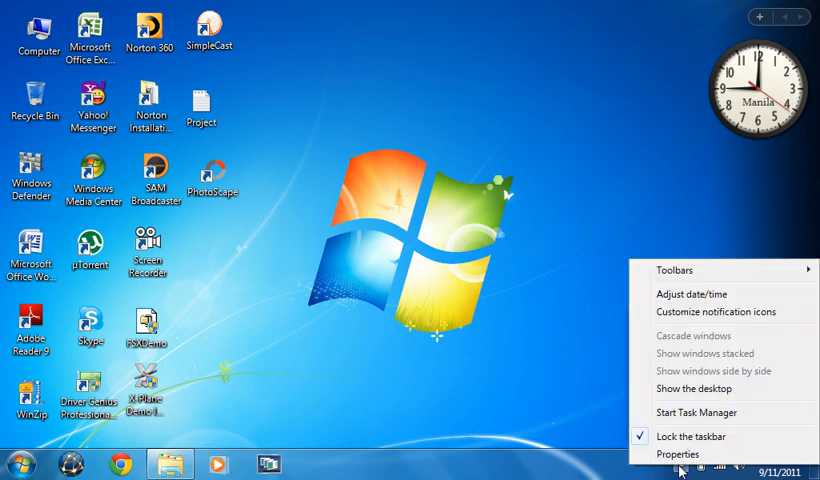